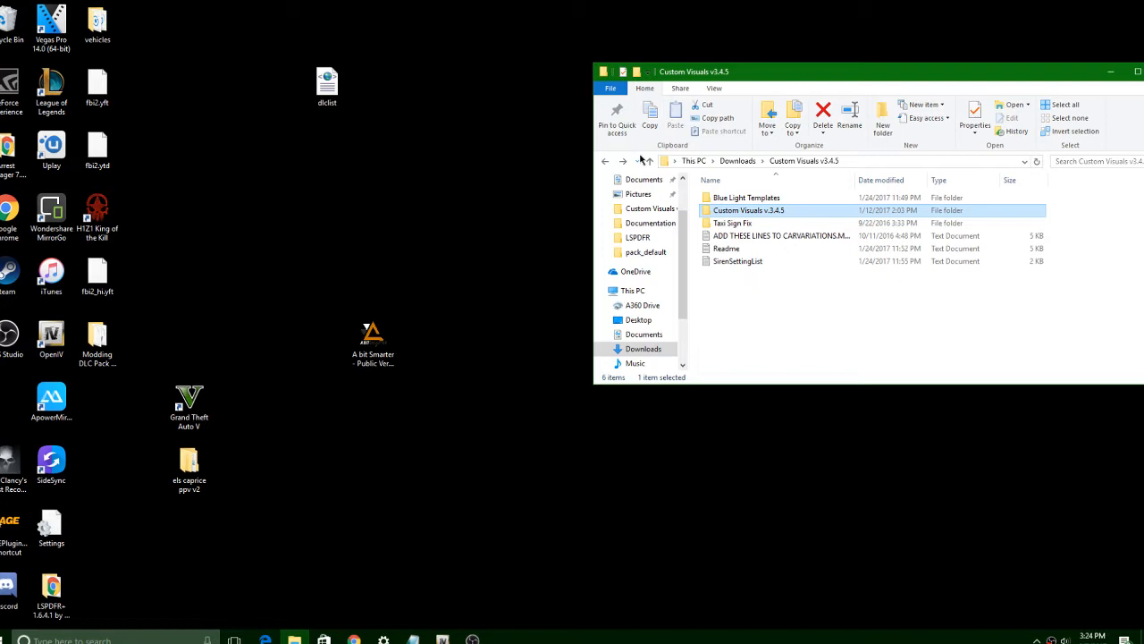
mouse_move(757, 168)
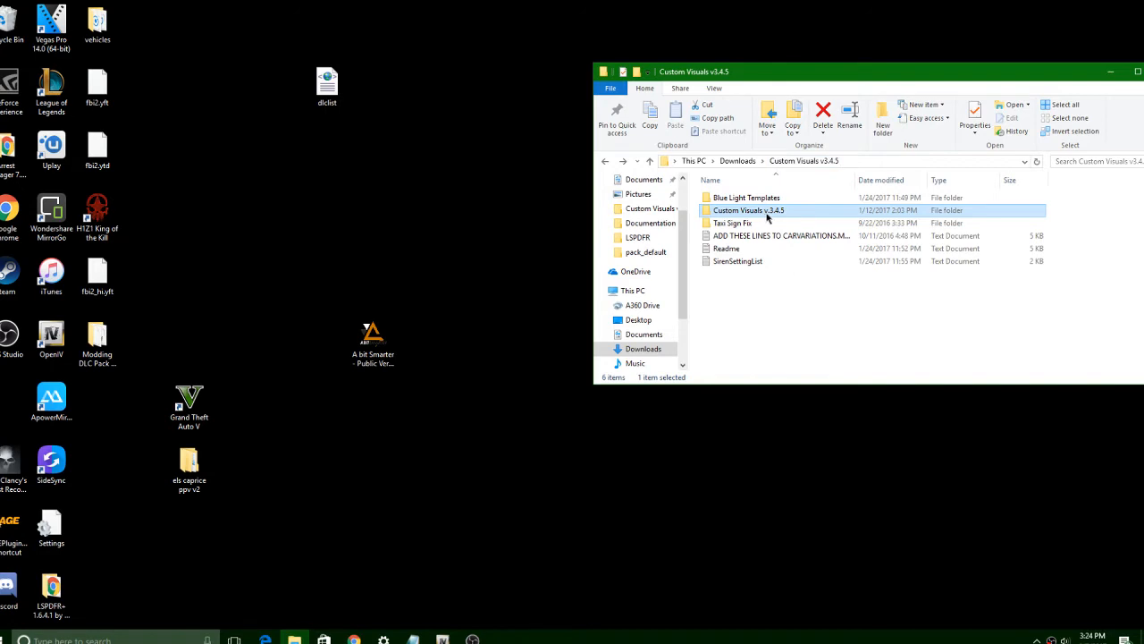
Step: Open the Custom Visuals v.3.4.5 folder, then its Brighter setting (VISUALSETTINGS.DAT) folder
double_click(748, 210)
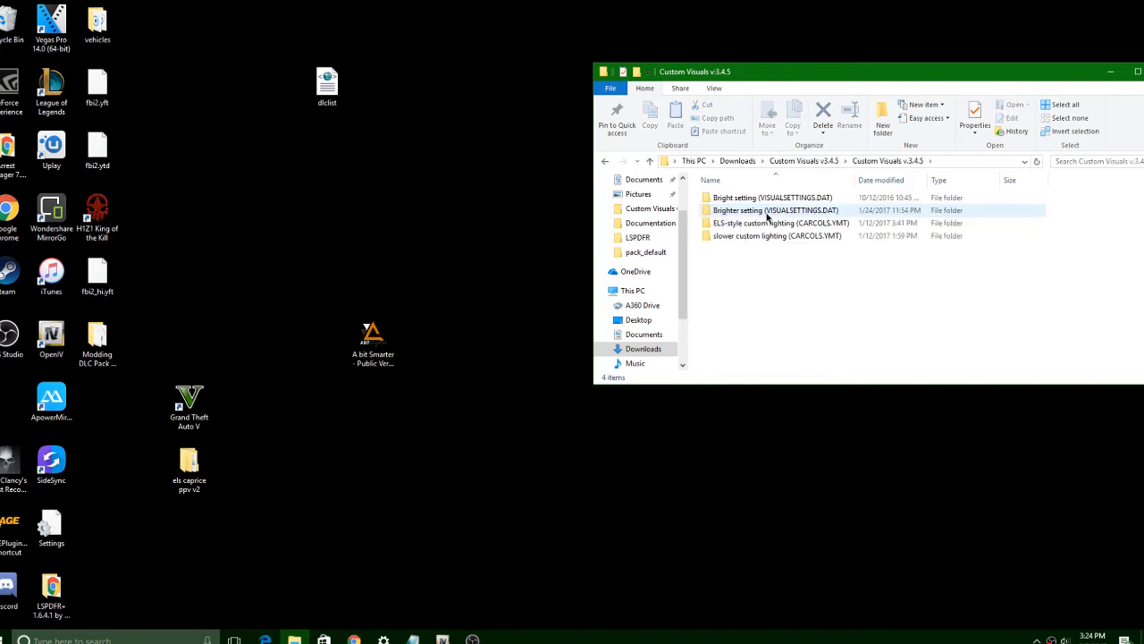
click(772, 196)
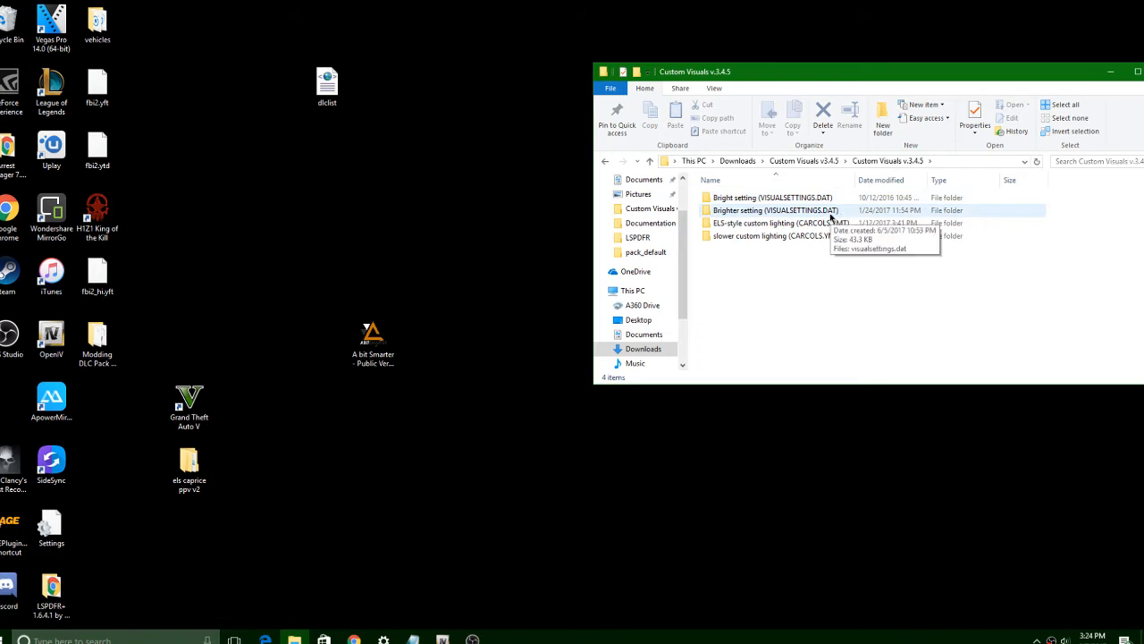
double_click(776, 209)
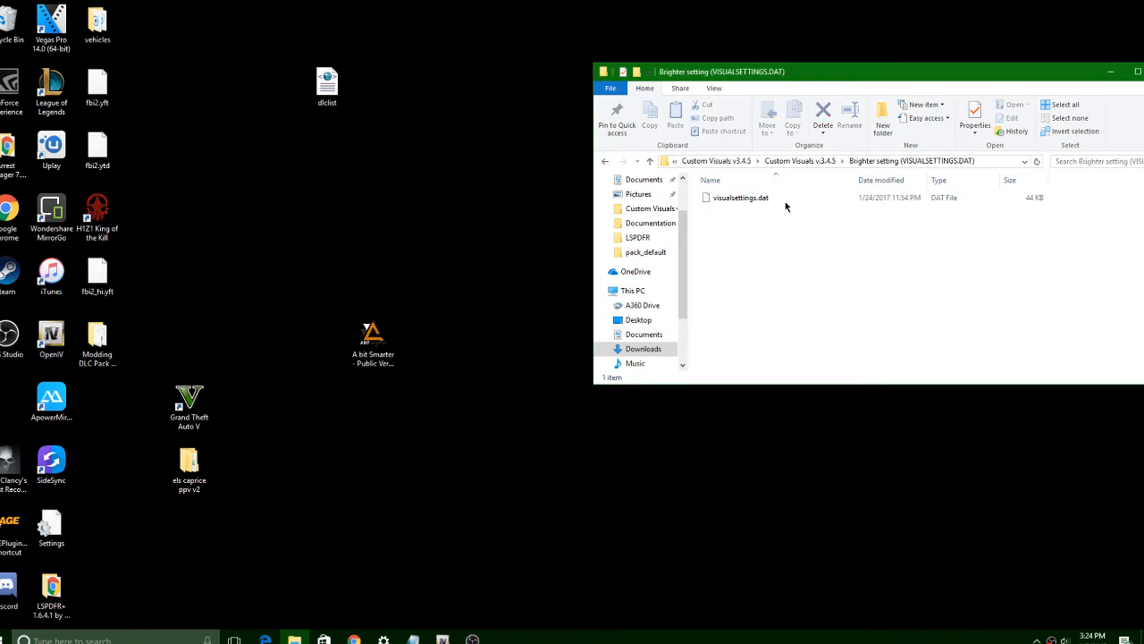
mouse_move(441, 534)
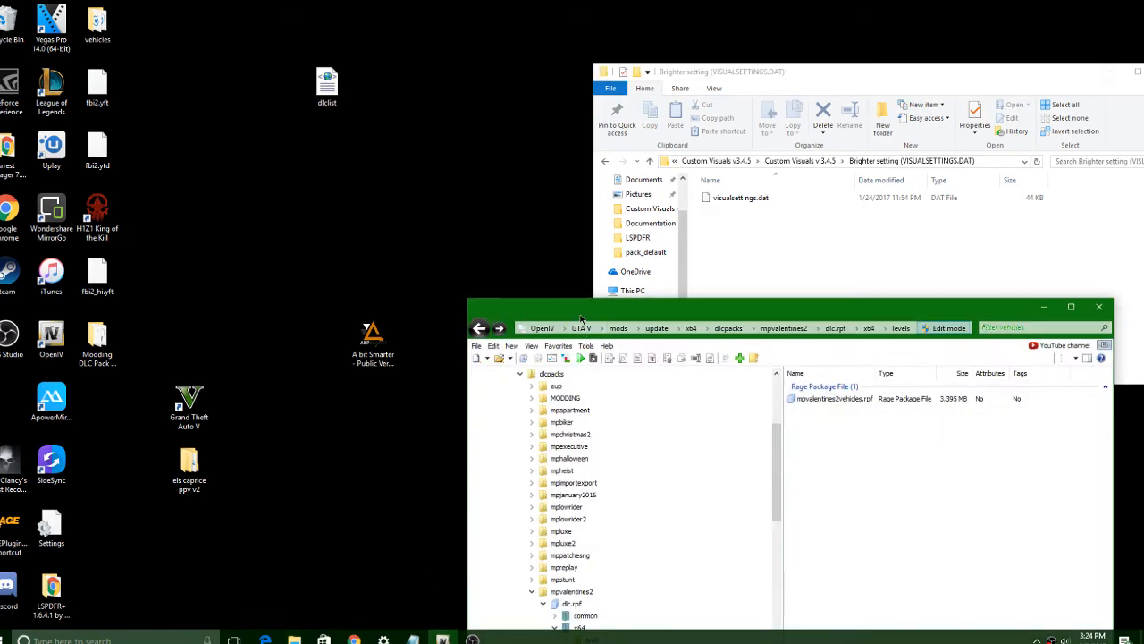
Step: Bring File Explorer back to the front beside OpenIV
click(606, 160)
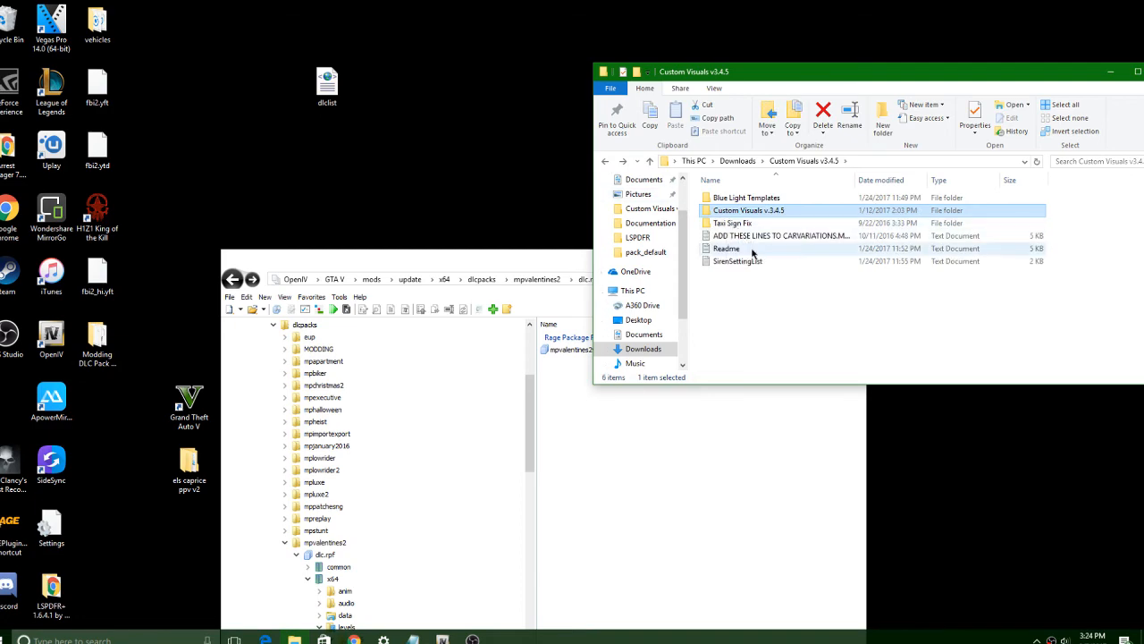
Step: Open the mod's Readme in Notepad
double_click(726, 249)
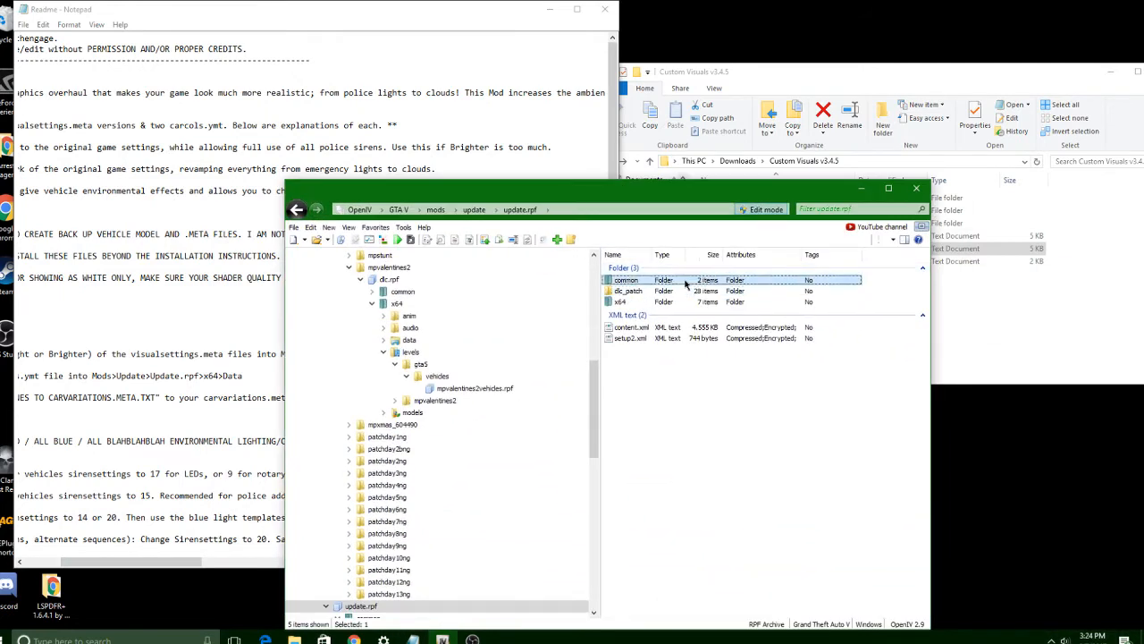
Step: Locate visualsettings.dat in update.rpf's common data folder, then close OpenIV and the Readme
double_click(626, 280)
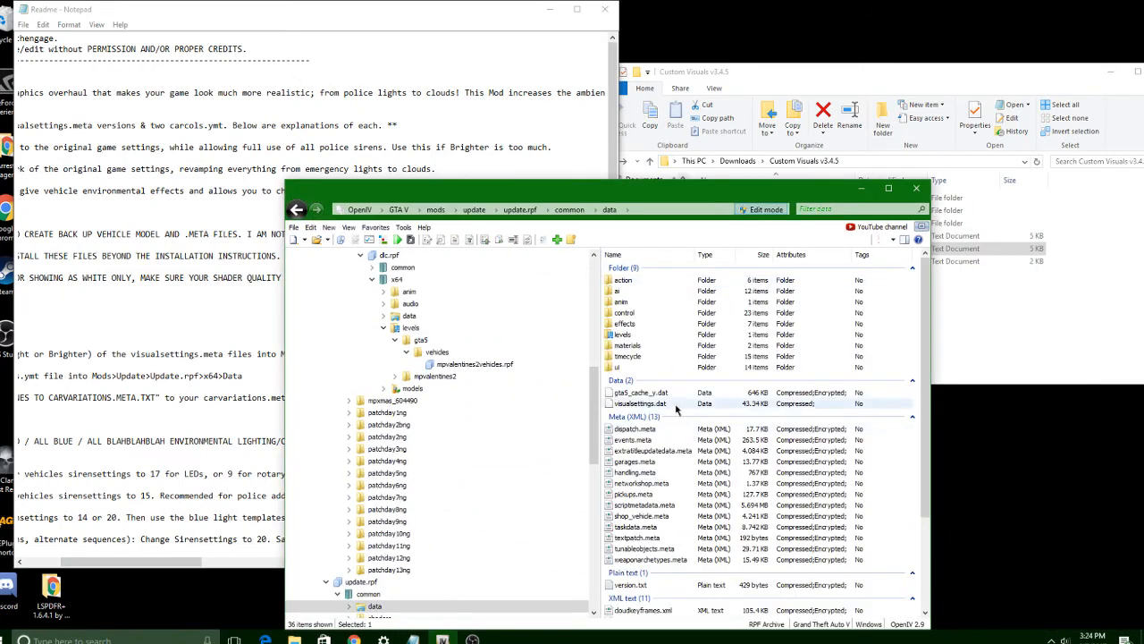
click(639, 403)
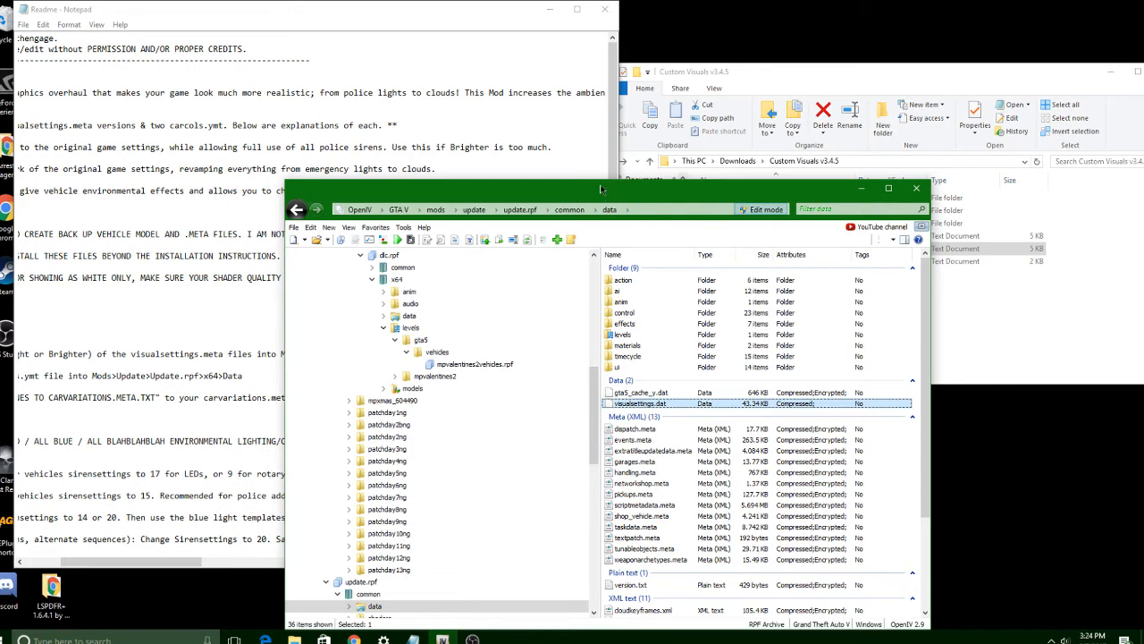
mouse_move(724, 408)
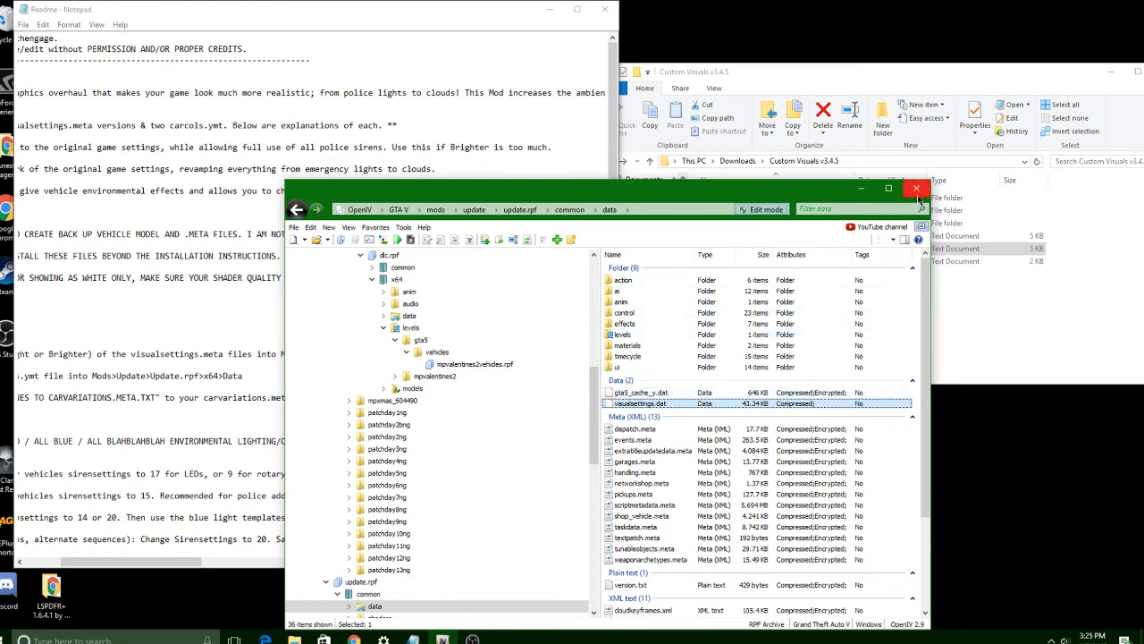
click(916, 189)
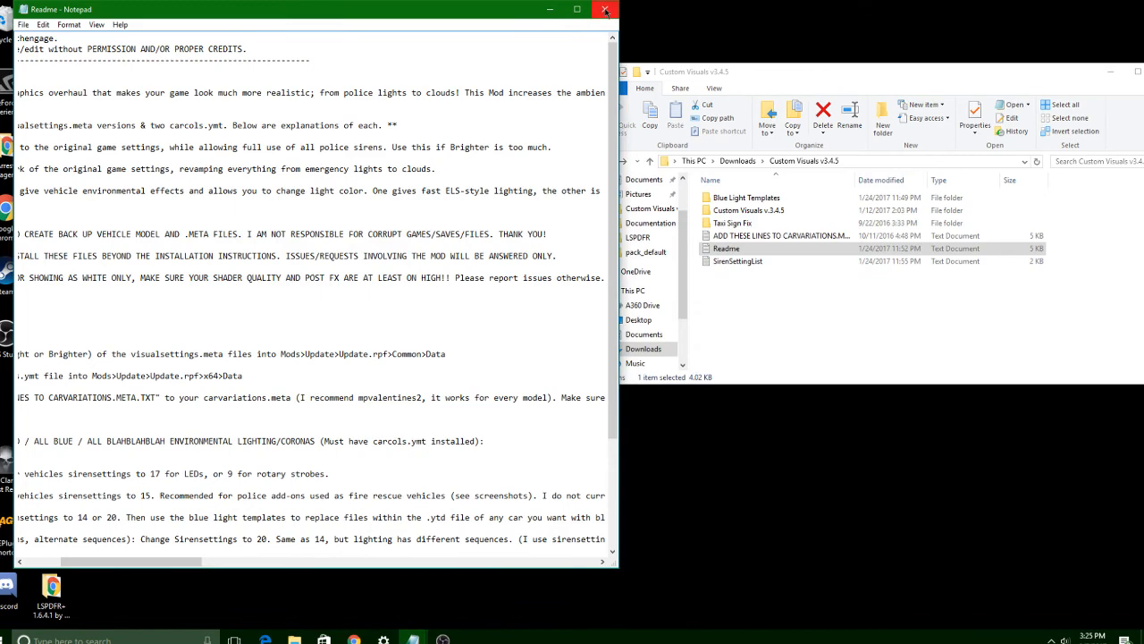
click(605, 10)
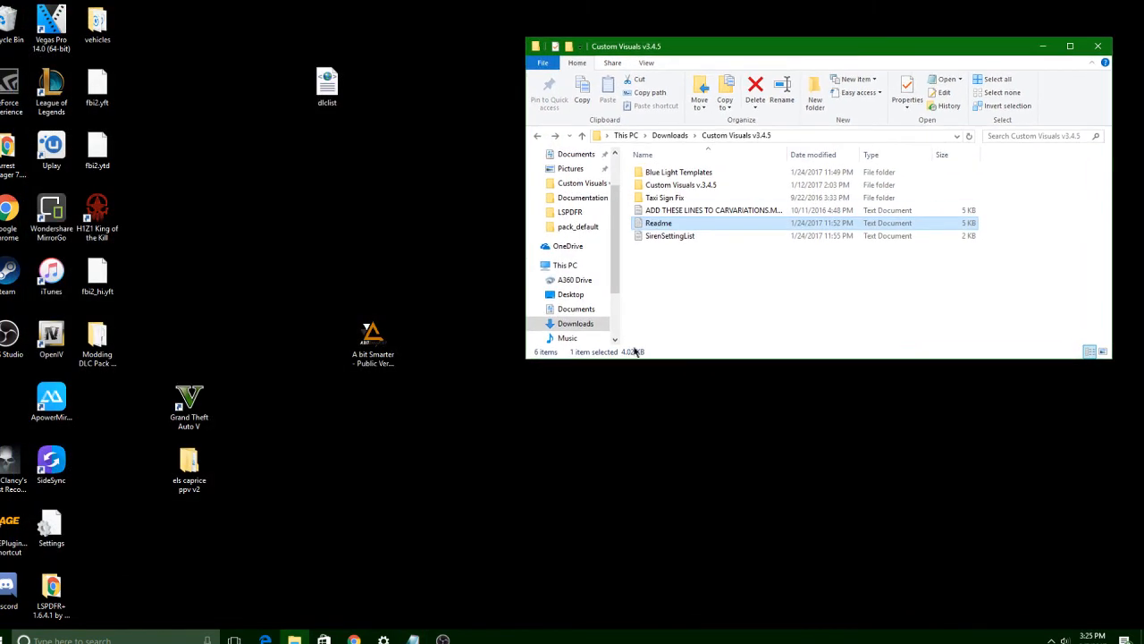